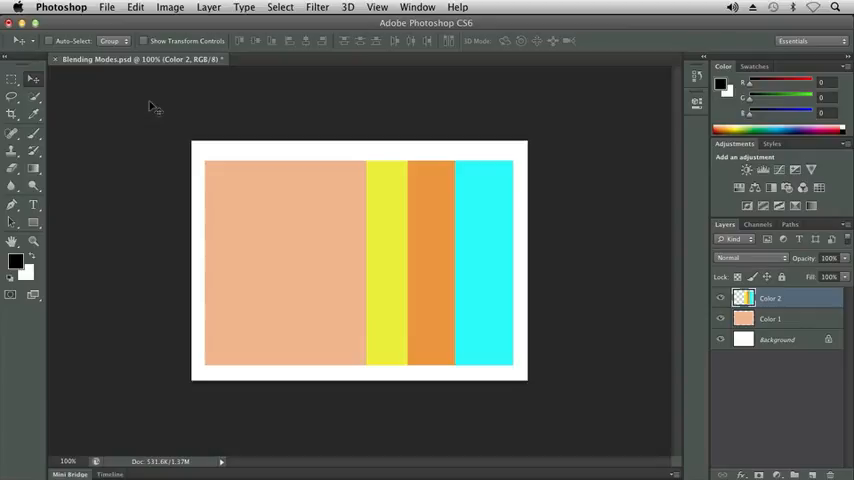
mouse_move(518, 216)
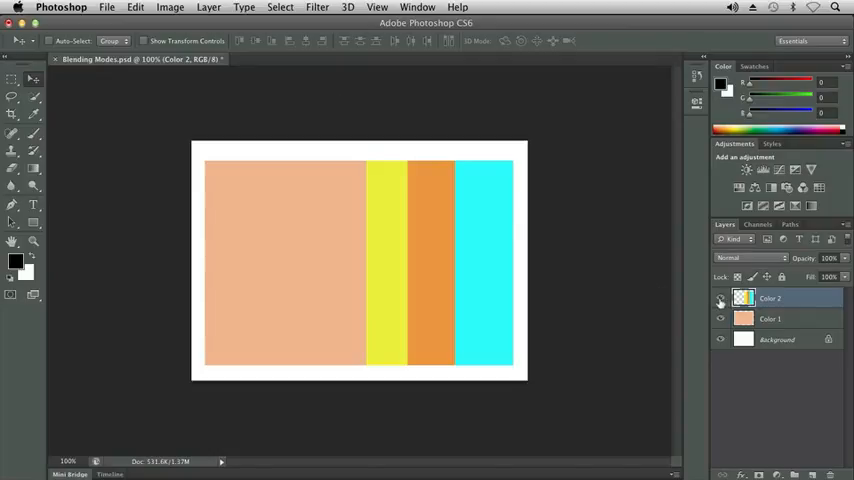
Step: Toggle the visibility of the Color 2 stripes and the salmon Color 1 layer off and back on
click(720, 298)
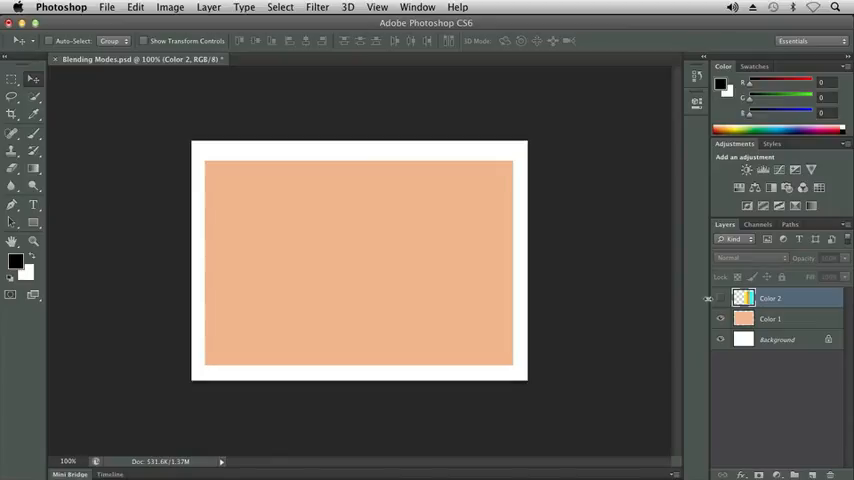
click(720, 298)
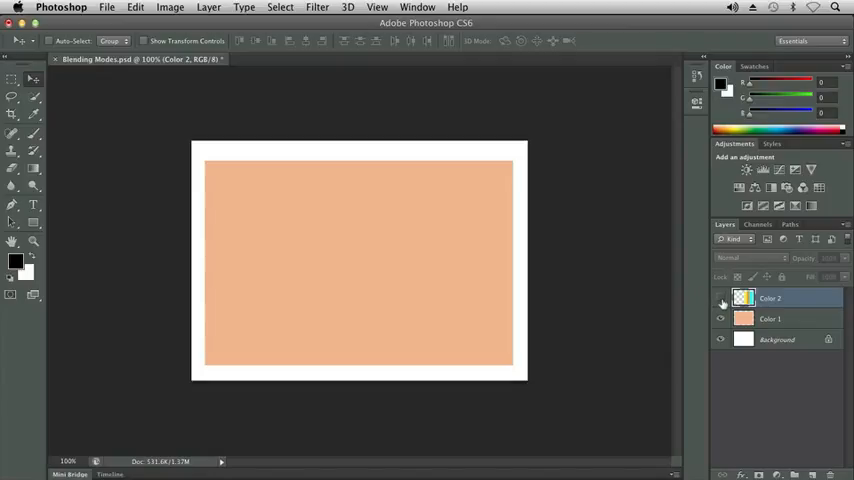
click(720, 298)
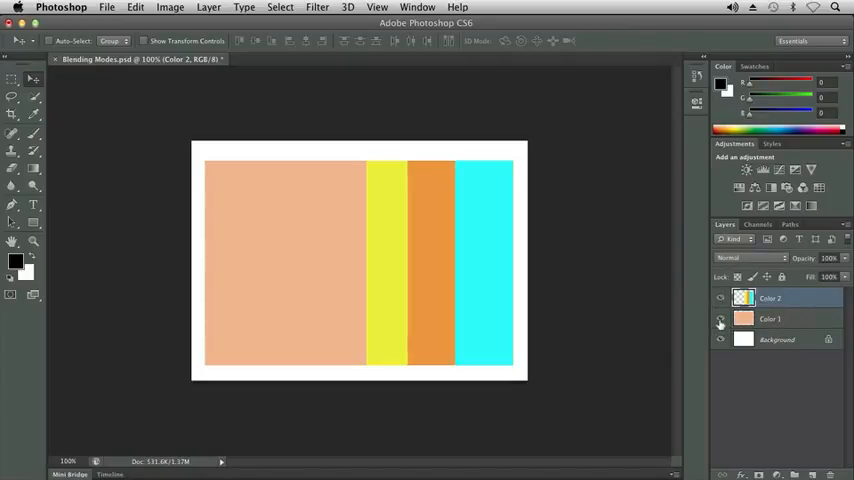
click(720, 318)
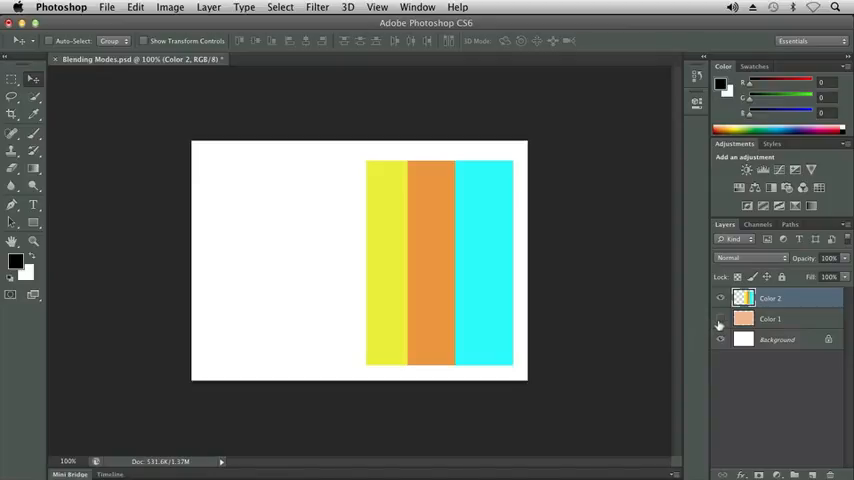
click(720, 318)
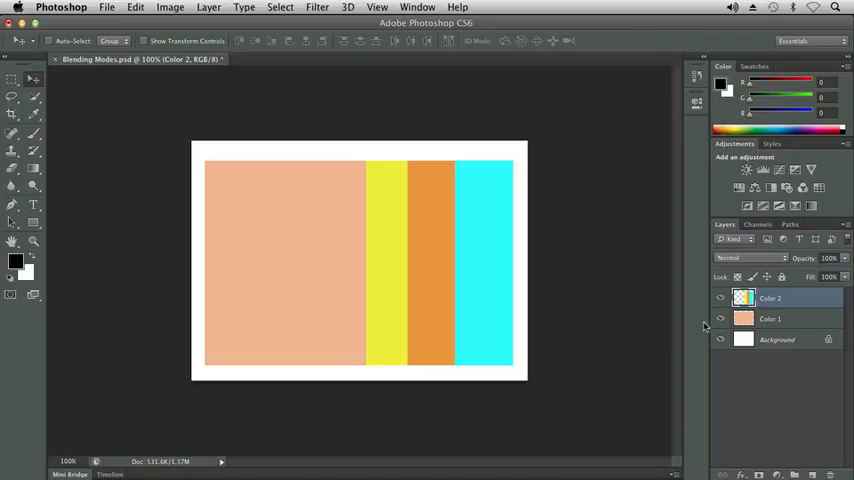
mouse_move(784, 270)
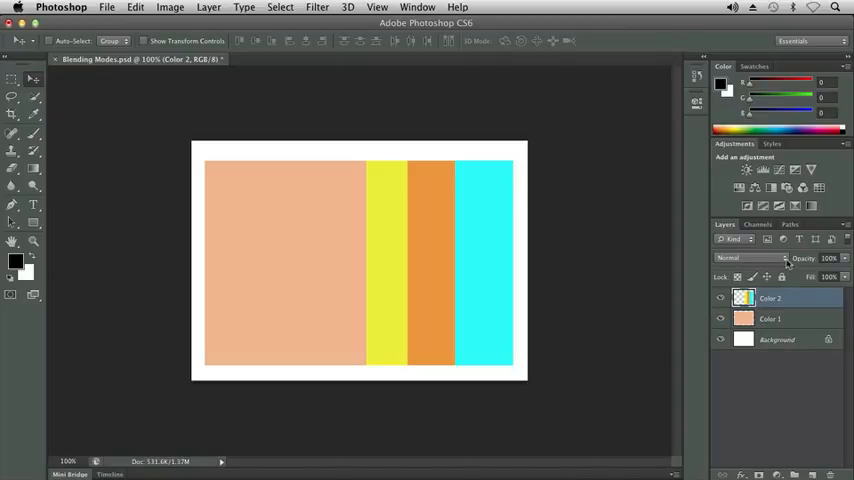
Step: Inspect the layer's Blending Options, keeping Normal mode, and return to the Move tool
click(744, 258)
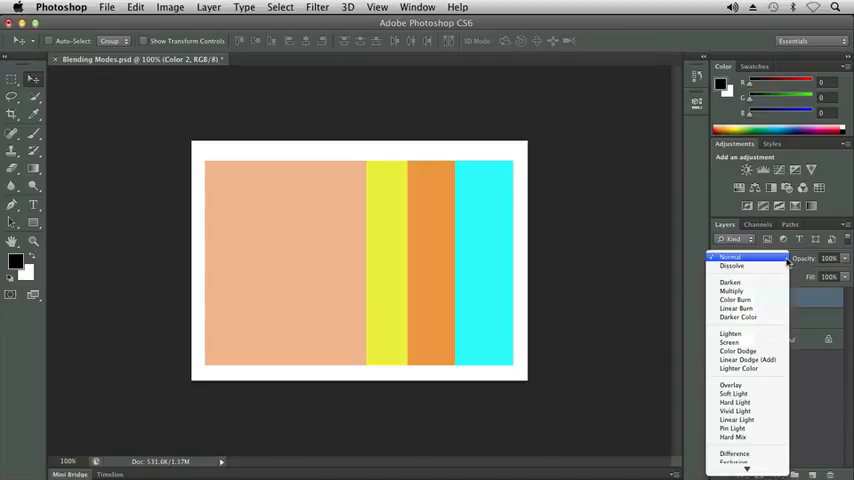
click(748, 256)
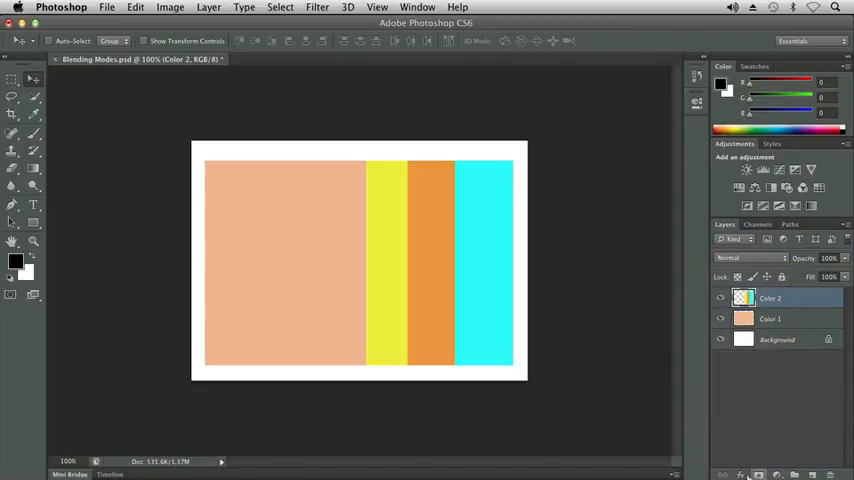
click(740, 474)
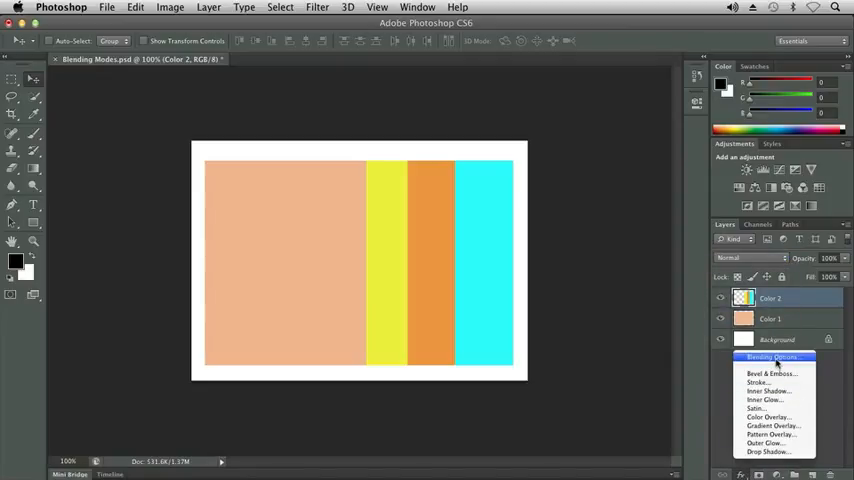
click(772, 356)
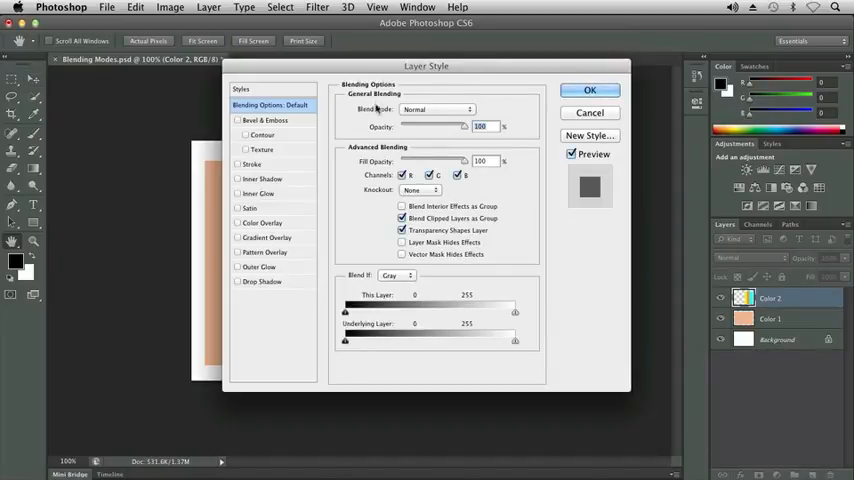
click(436, 108)
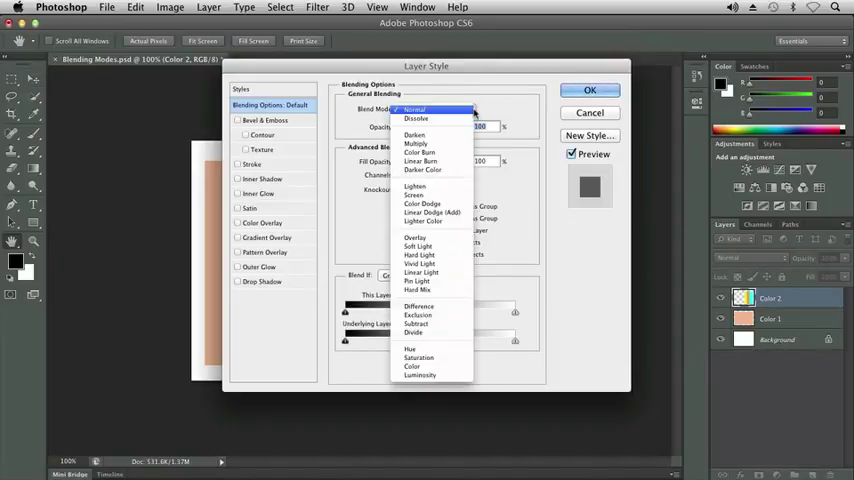
click(414, 108)
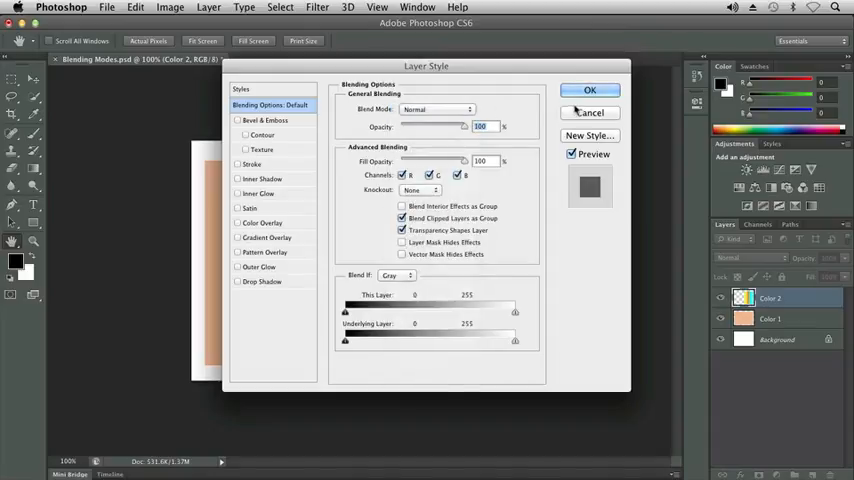
click(590, 90)
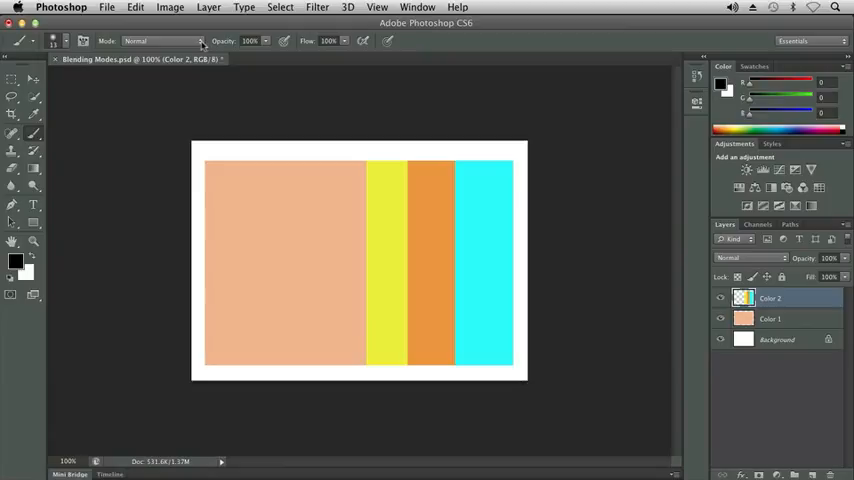
click(160, 40)
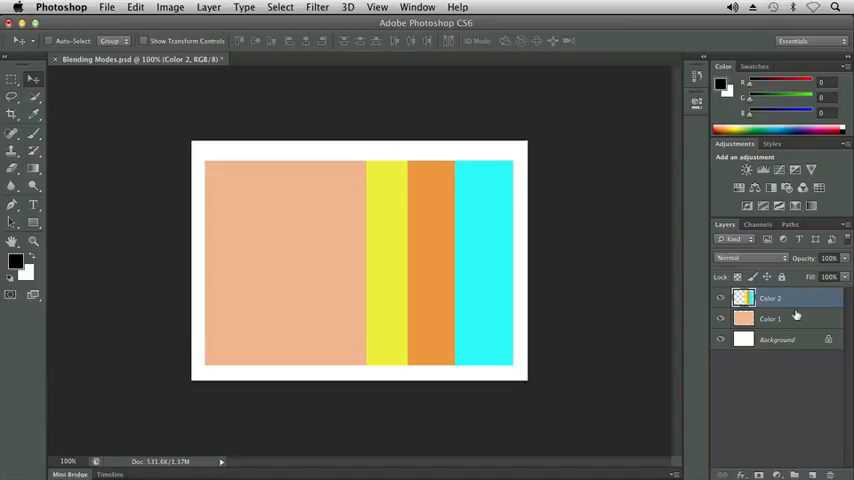
Step: Toggle Color 1's visibility again, then set the Color 2 stripes layer to Dissolve
click(720, 318)
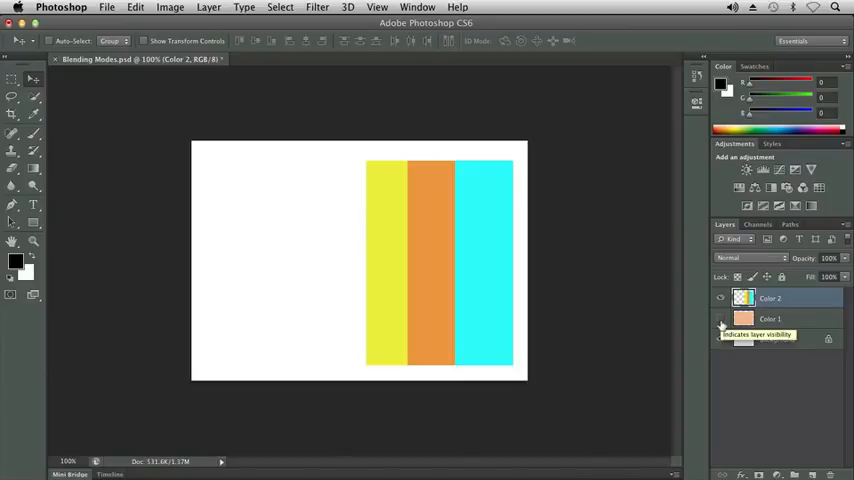
click(720, 318)
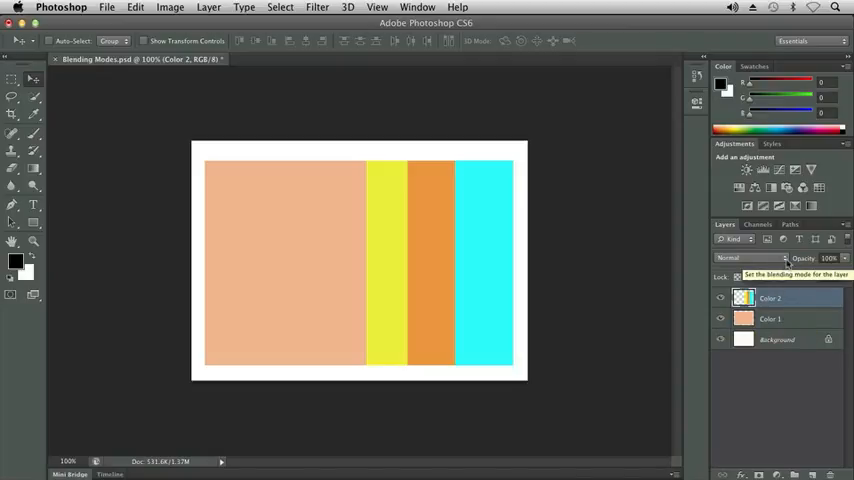
click(736, 258)
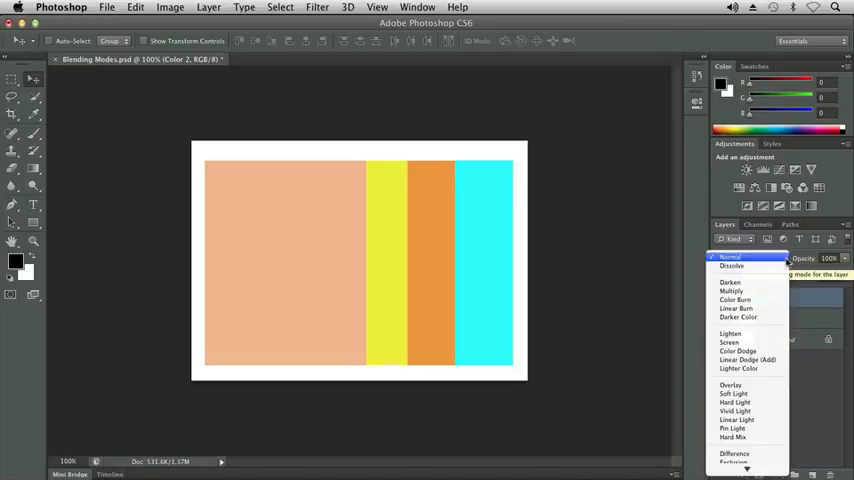
click(732, 264)
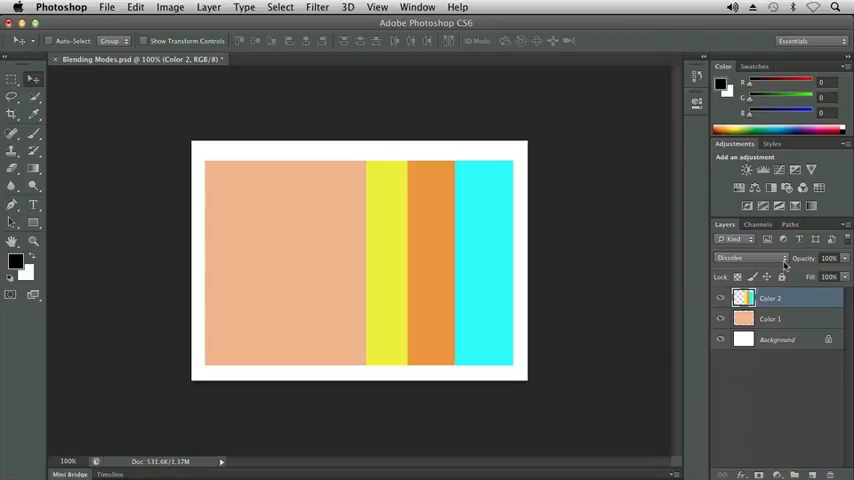
Step: Step the Color 2 stripes through Darken and Multiply so all three stripes deepen
click(744, 258)
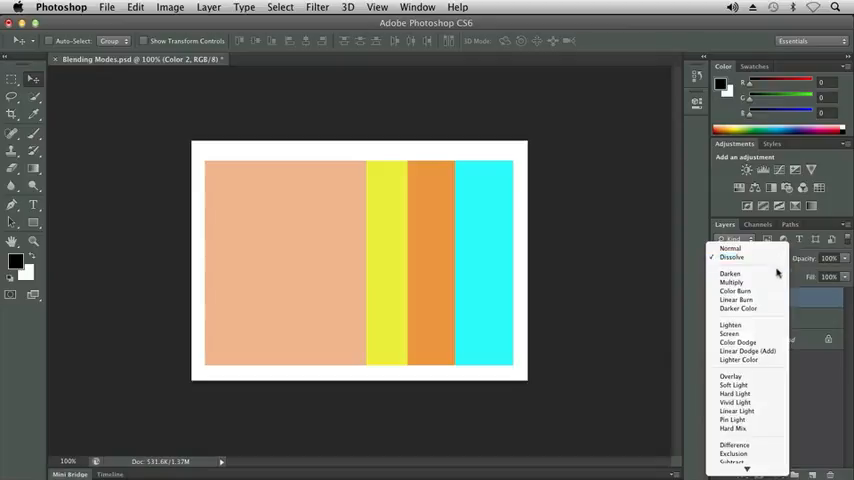
click(730, 272)
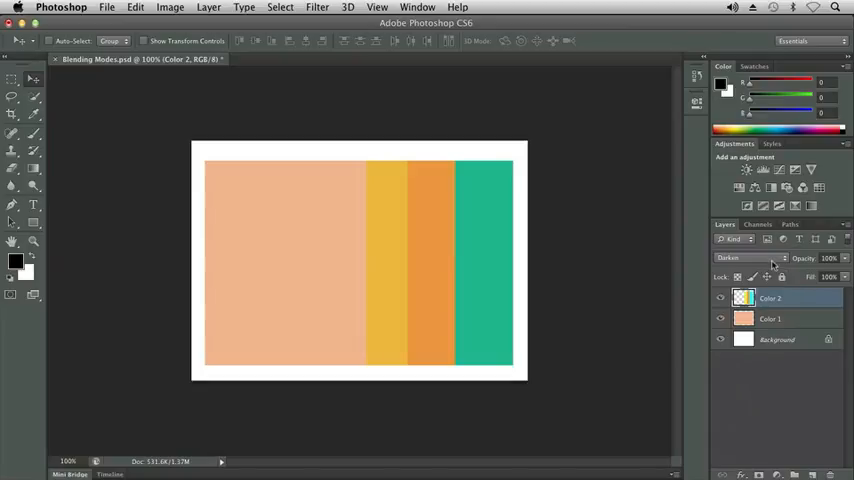
click(736, 258)
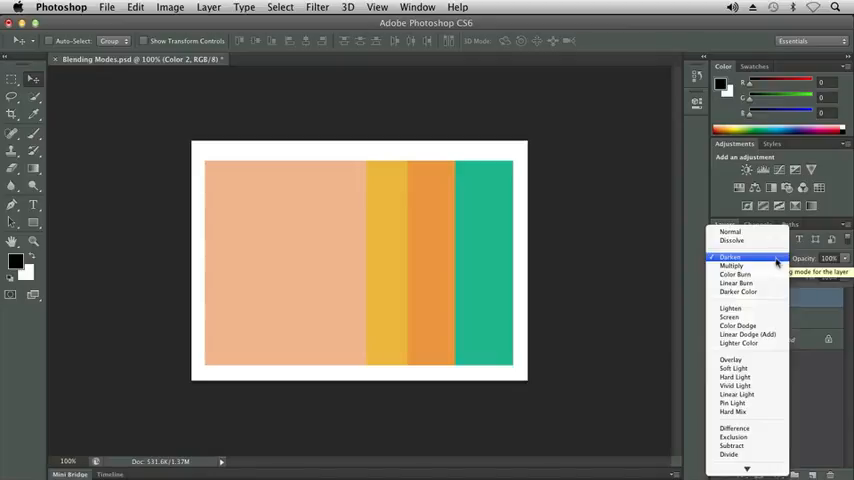
click(732, 264)
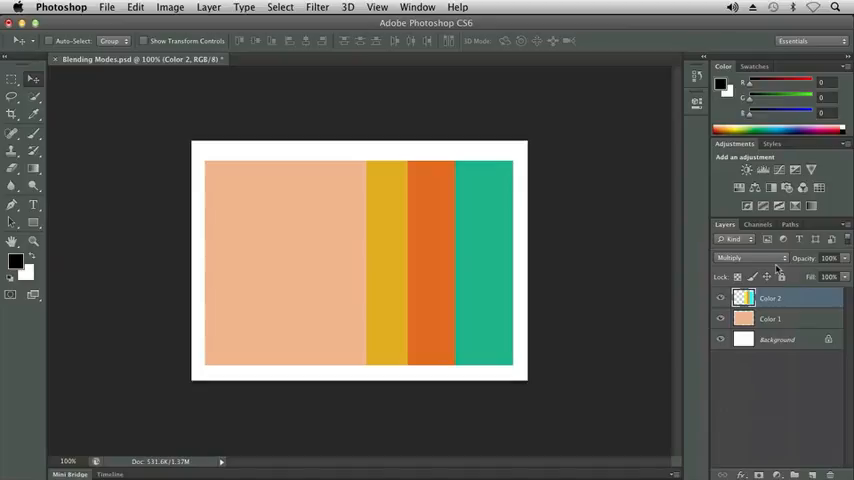
click(730, 258)
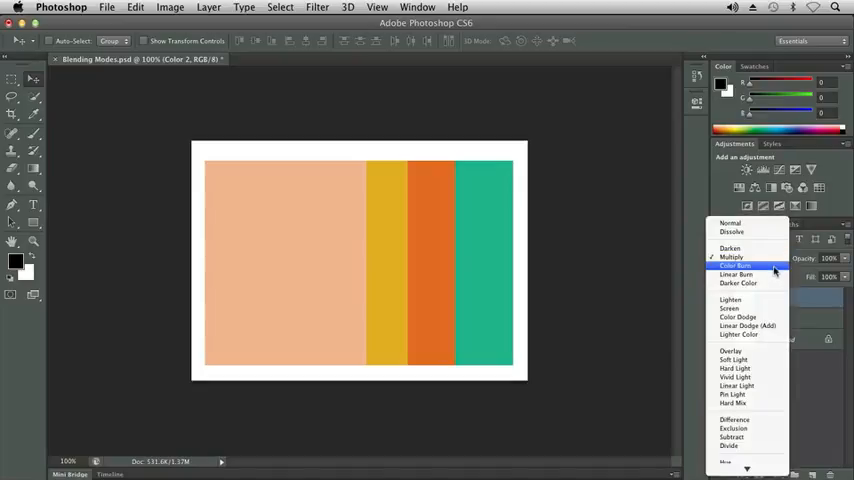
Step: Blend the Color 2 stripes with Color Burn, Linear Burn, then Darker Color
click(736, 264)
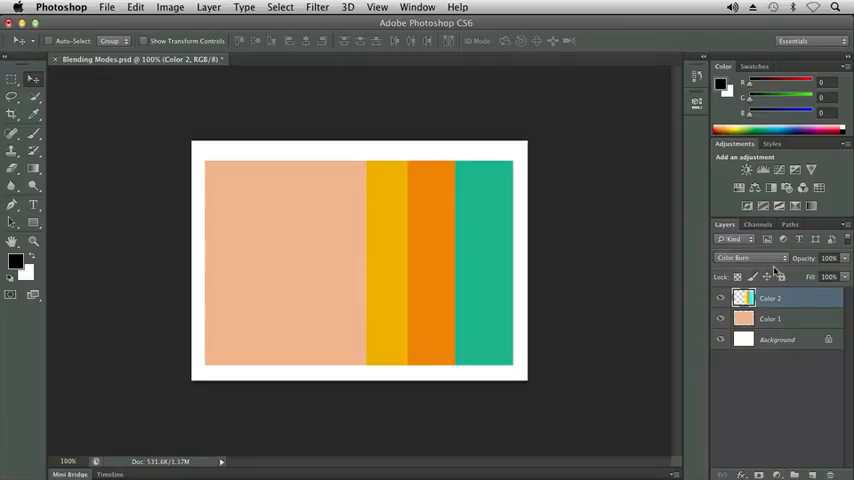
click(748, 258)
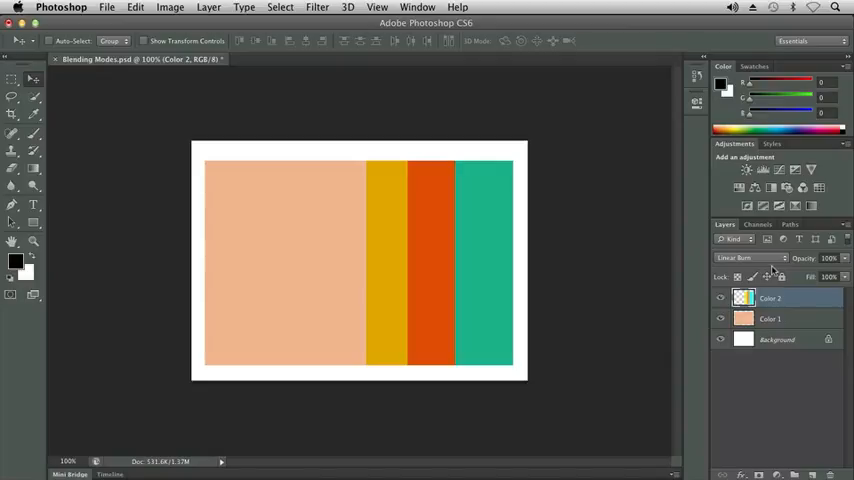
click(732, 256)
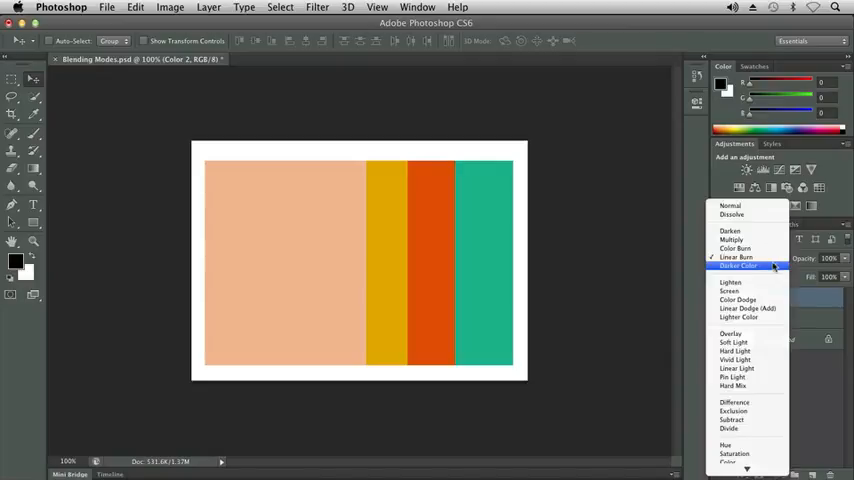
click(740, 266)
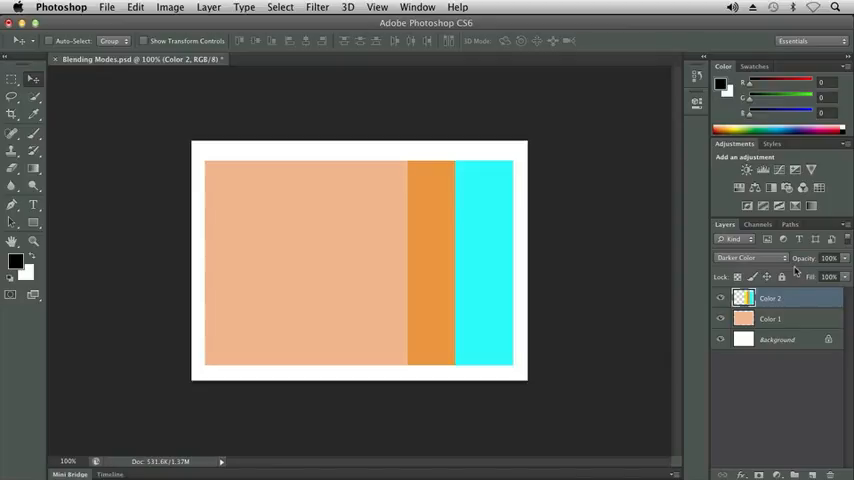
mouse_move(790, 270)
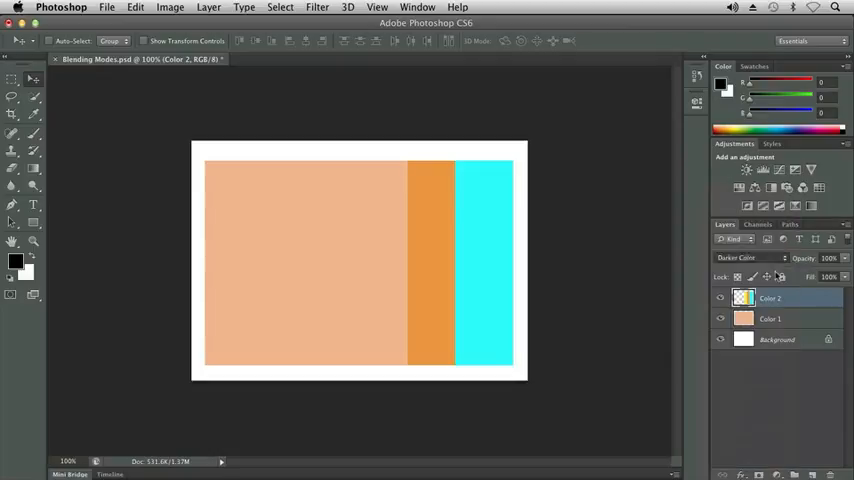
Step: Blend the Color 2 stripes with Lighten, Screen, then Color Dodge
click(738, 258)
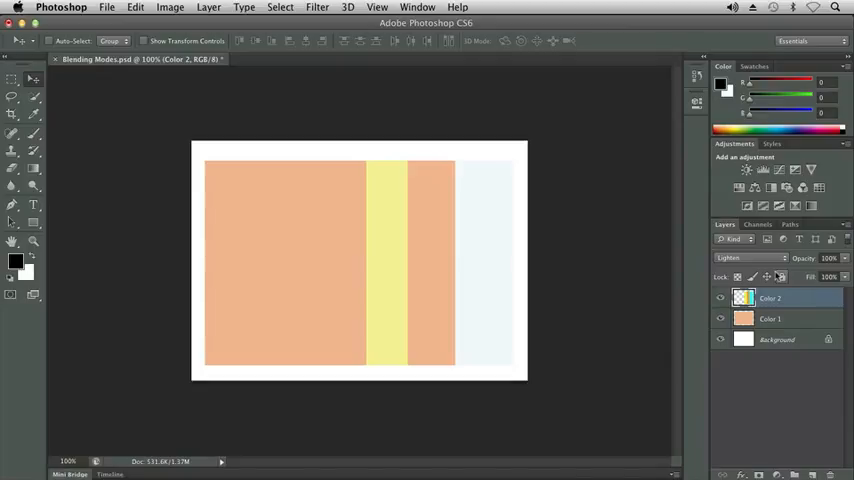
click(748, 258)
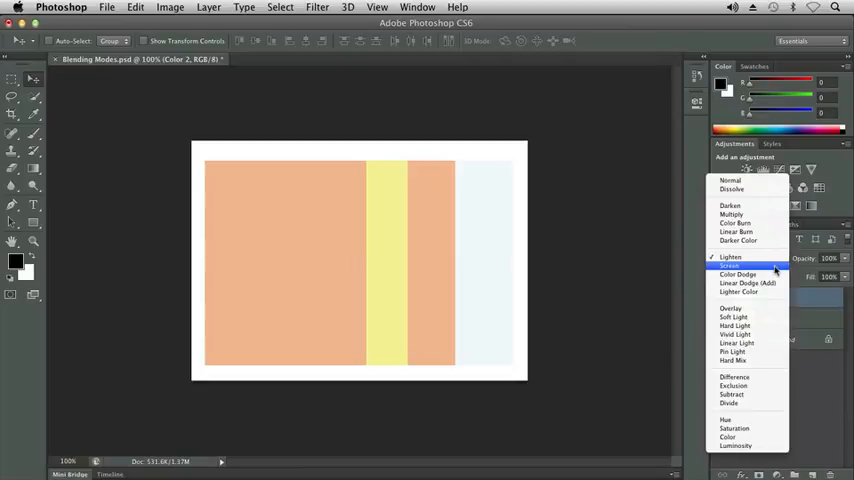
click(730, 264)
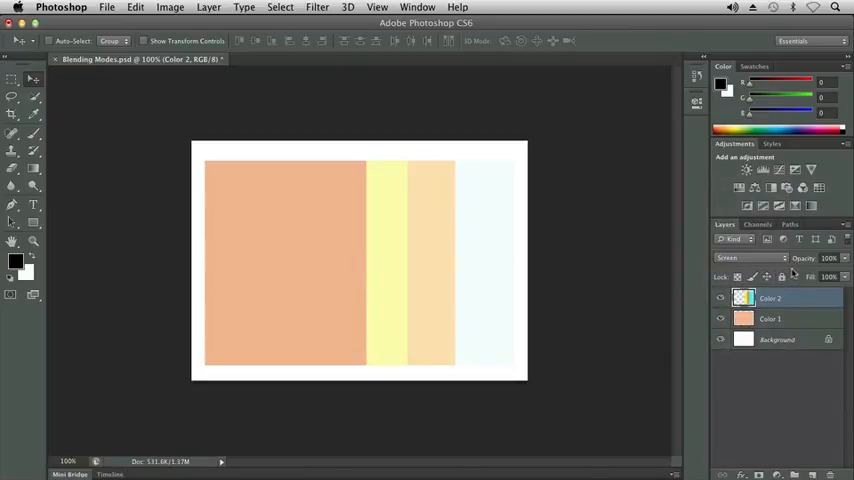
click(748, 258)
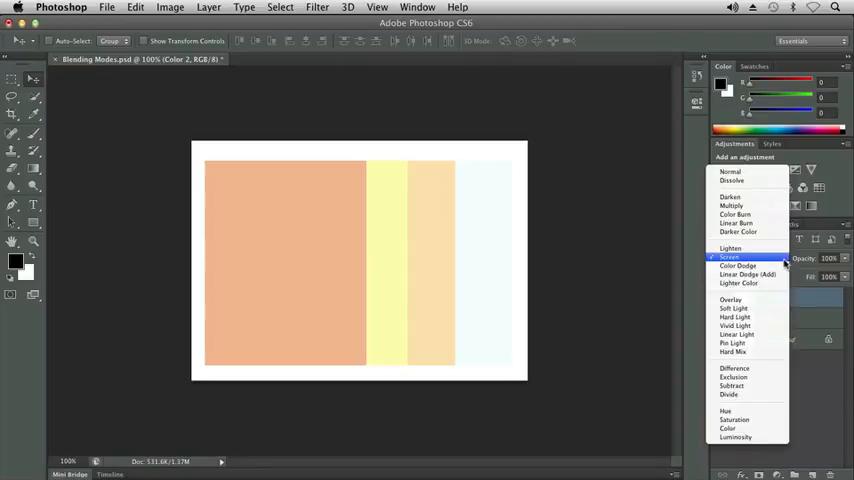
click(738, 264)
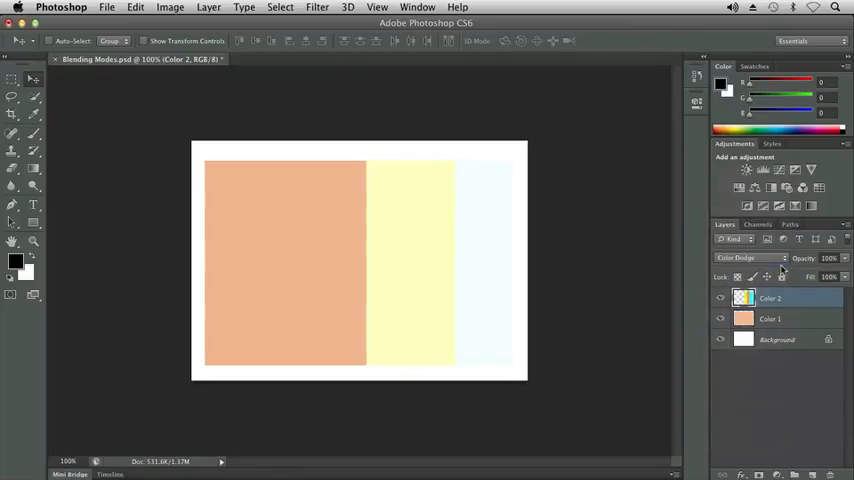
Step: Blend the stripes with Linear Dodge (Add), then Lighter Color leaving only the yellow stripe
click(748, 258)
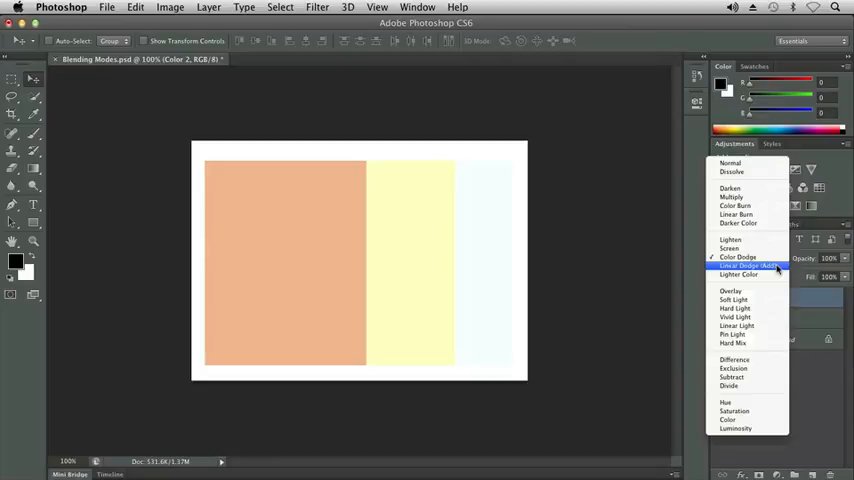
click(740, 264)
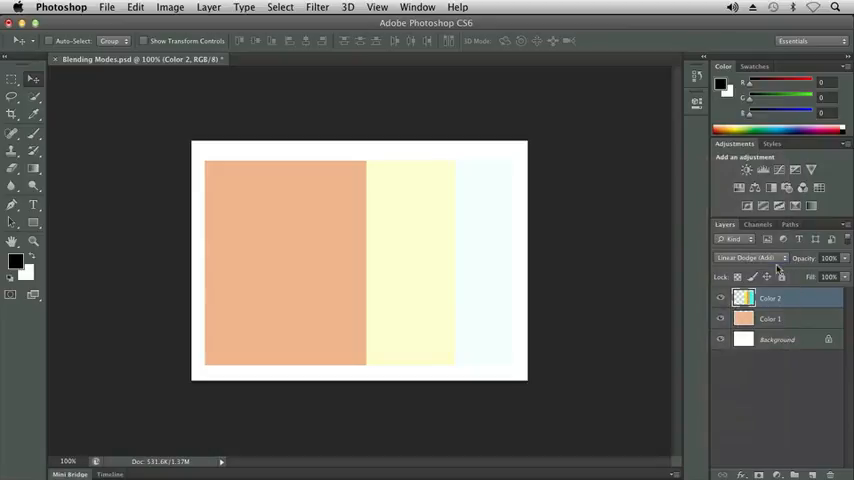
click(744, 258)
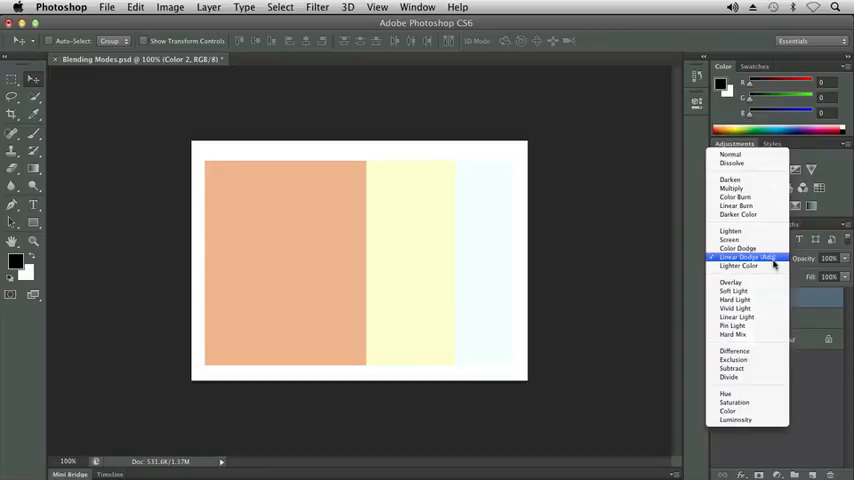
click(738, 264)
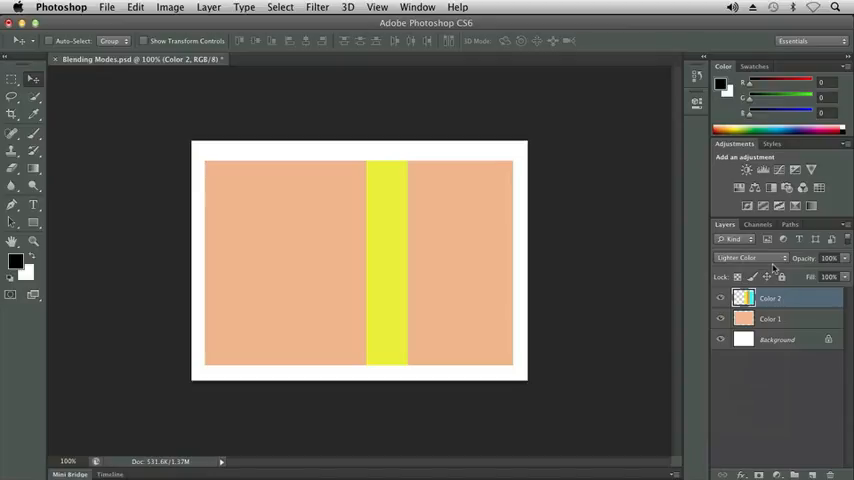
mouse_move(776, 264)
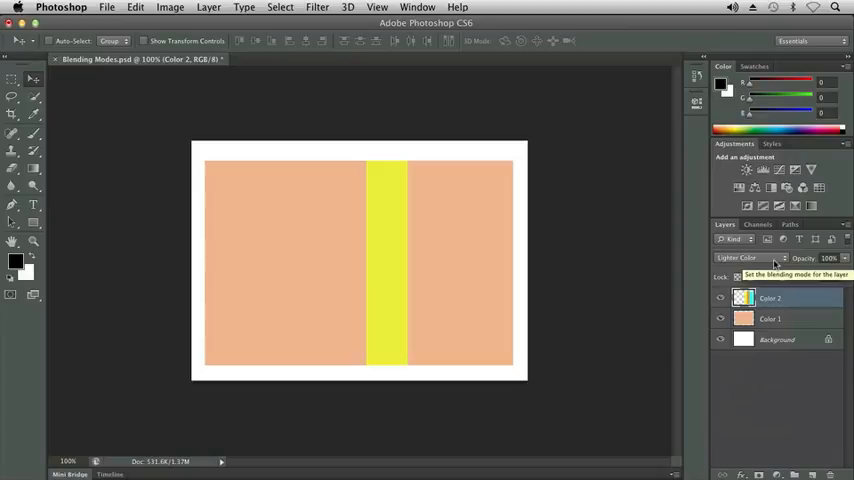
click(744, 258)
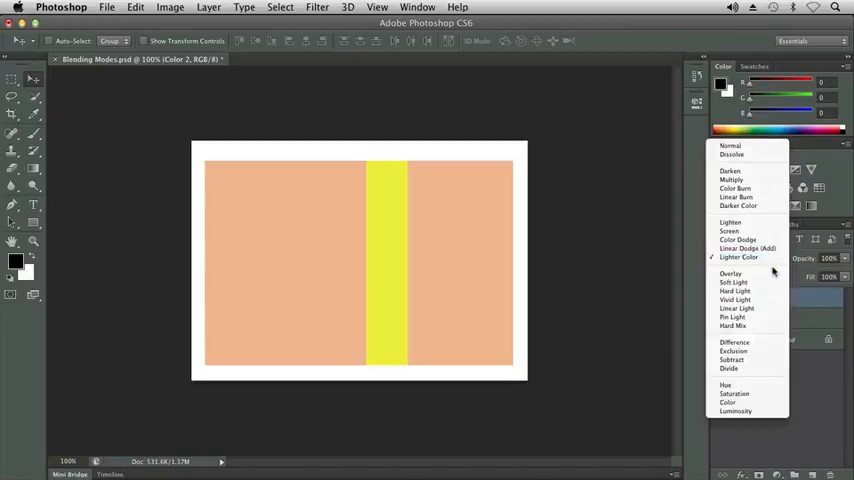
Step: Blend the Color 2 stripes with Overlay, Soft Light, then Hard Light
click(730, 272)
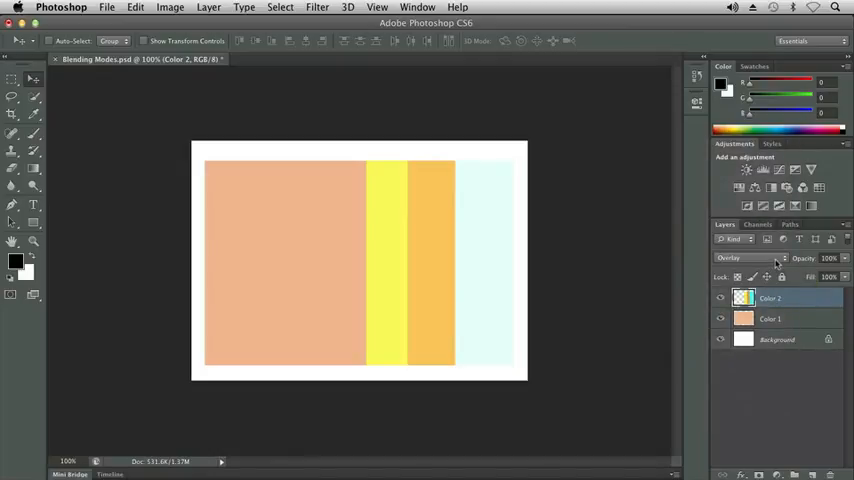
click(744, 258)
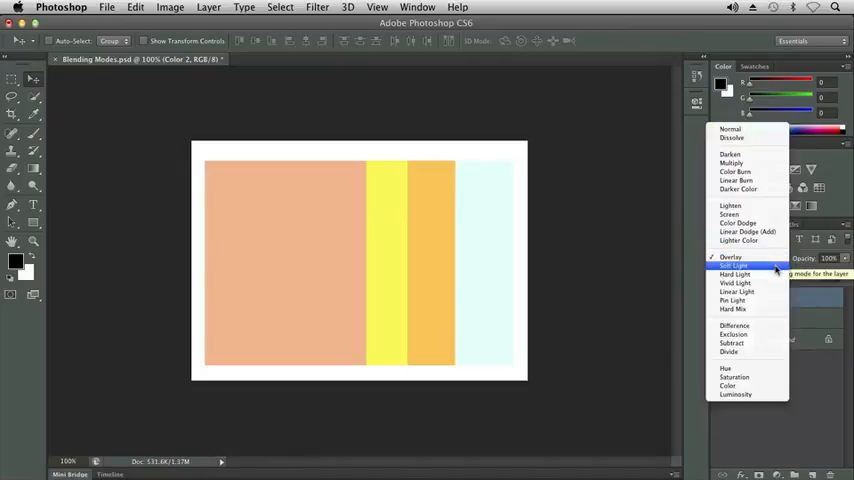
click(732, 264)
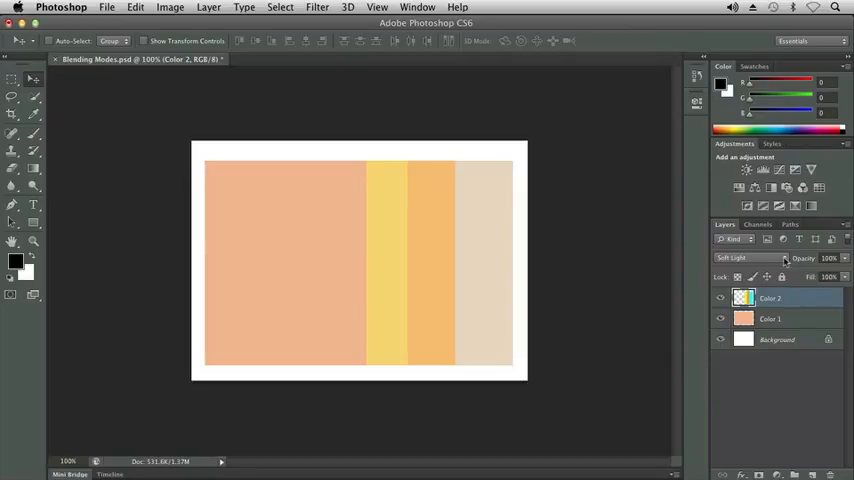
click(744, 258)
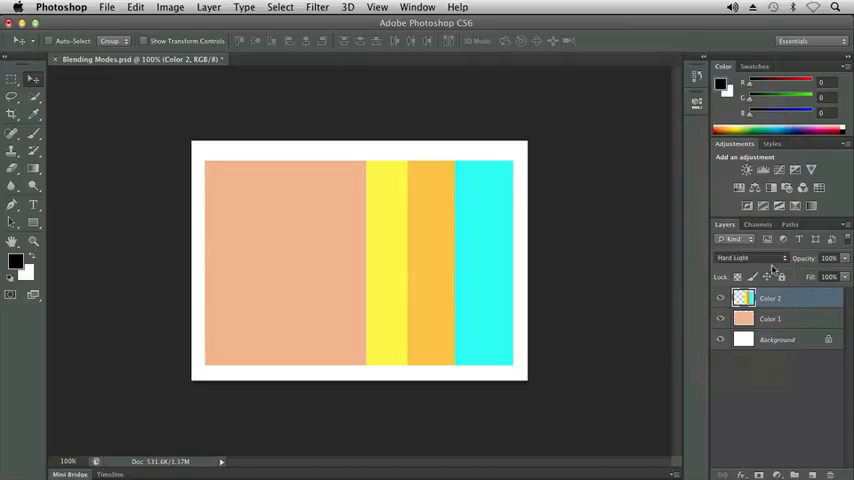
click(748, 258)
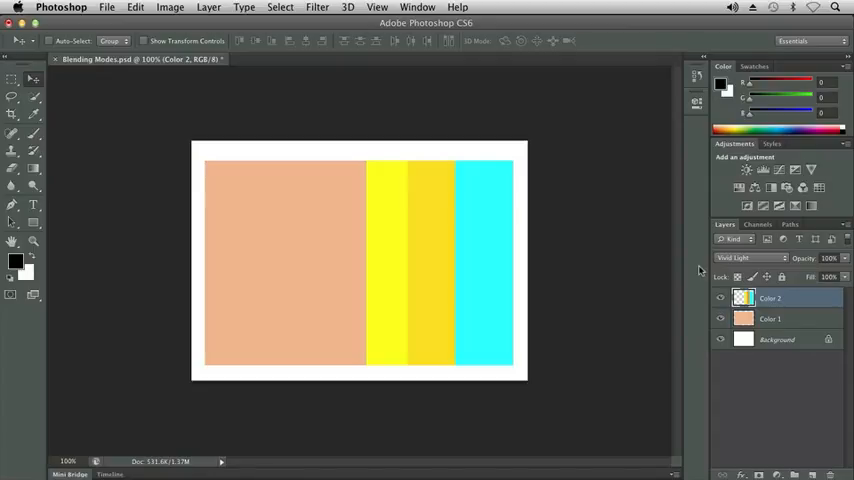
click(748, 258)
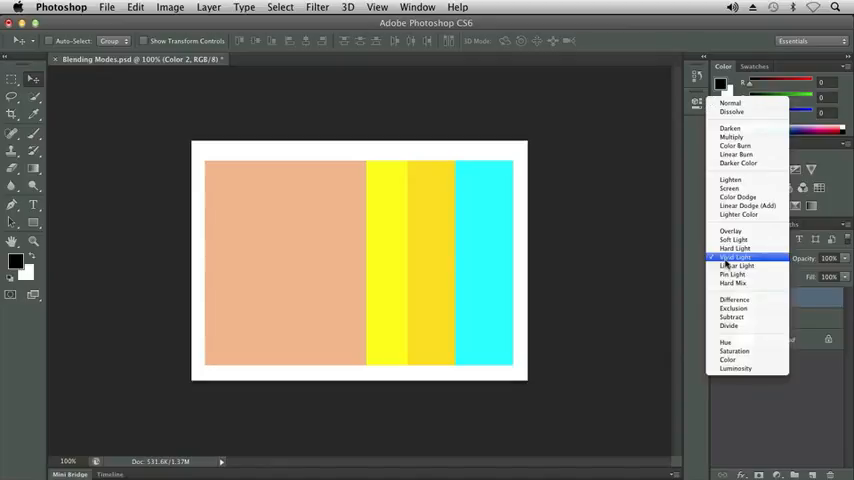
Step: Blend the stripes with Vivid Light, Linear Light, Pin Light, then Hard Mix
click(736, 268)
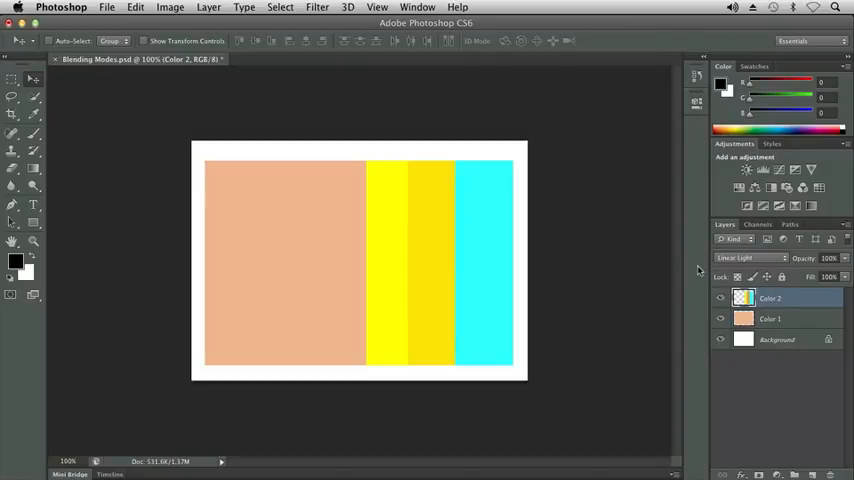
click(750, 258)
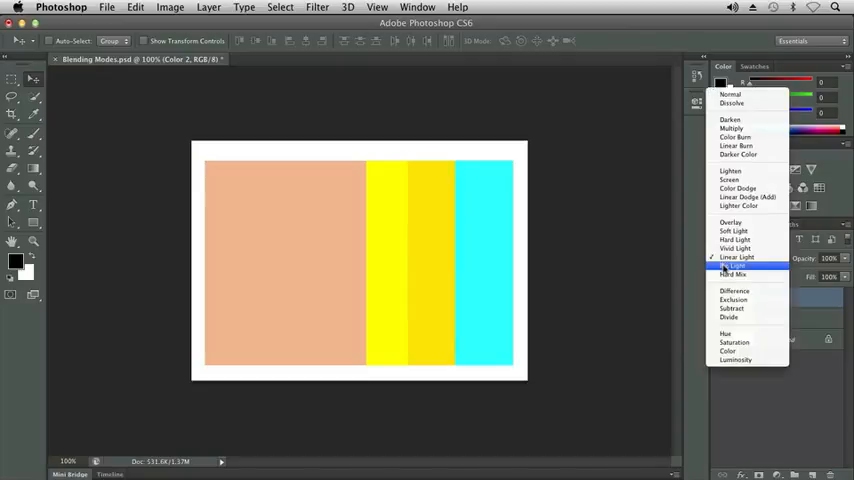
click(736, 264)
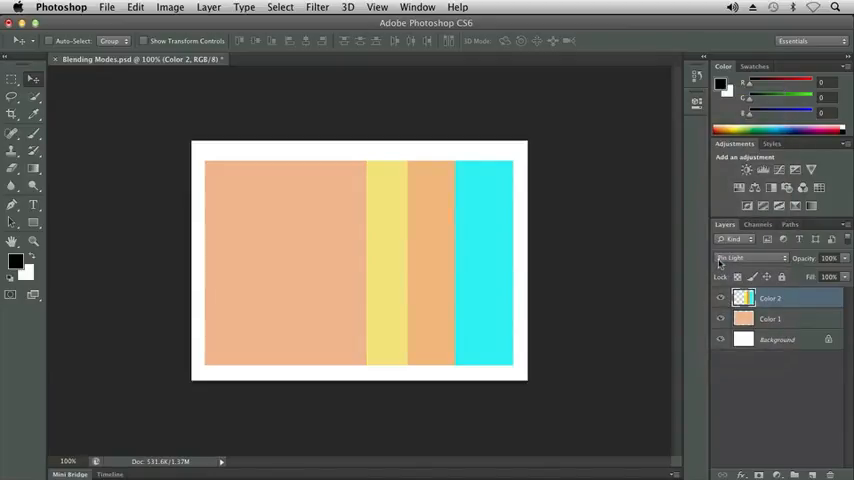
click(748, 258)
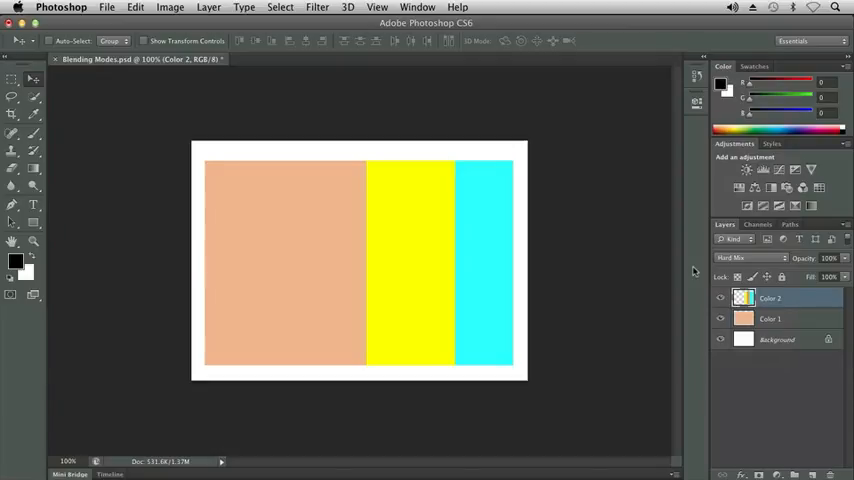
click(748, 258)
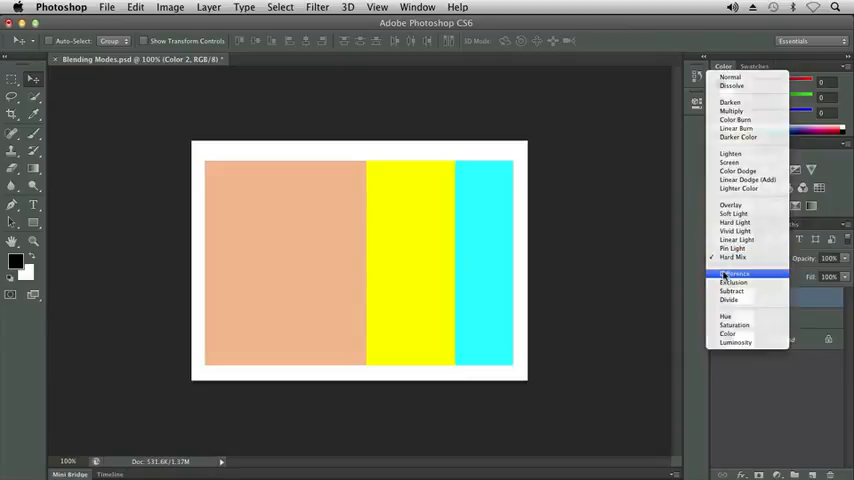
Step: Blend the Color 2 stripes with Difference, Exclusion, Subtract, then Divide
click(732, 274)
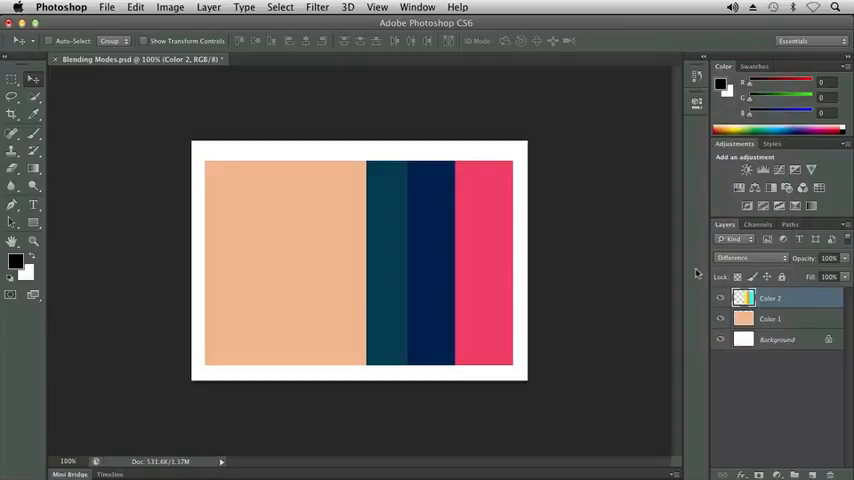
click(748, 258)
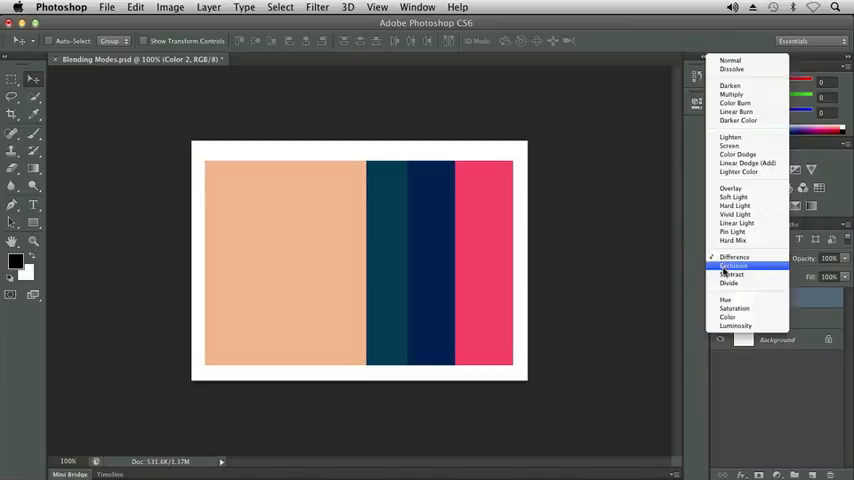
click(732, 264)
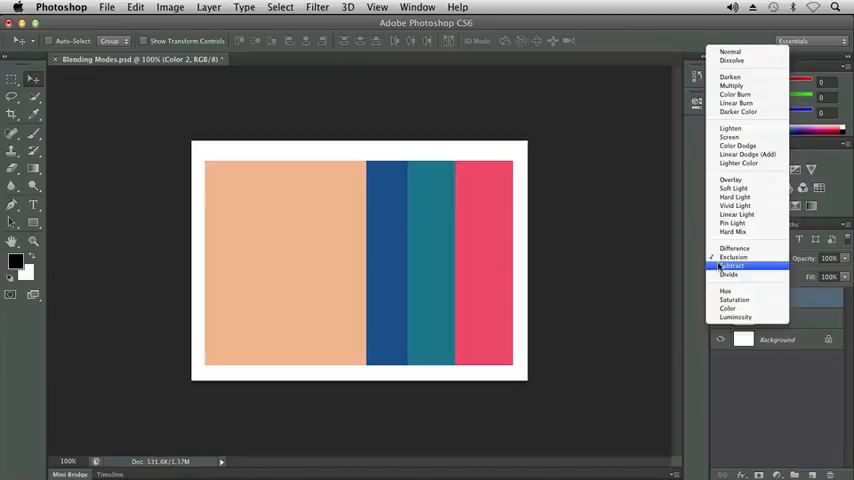
click(732, 264)
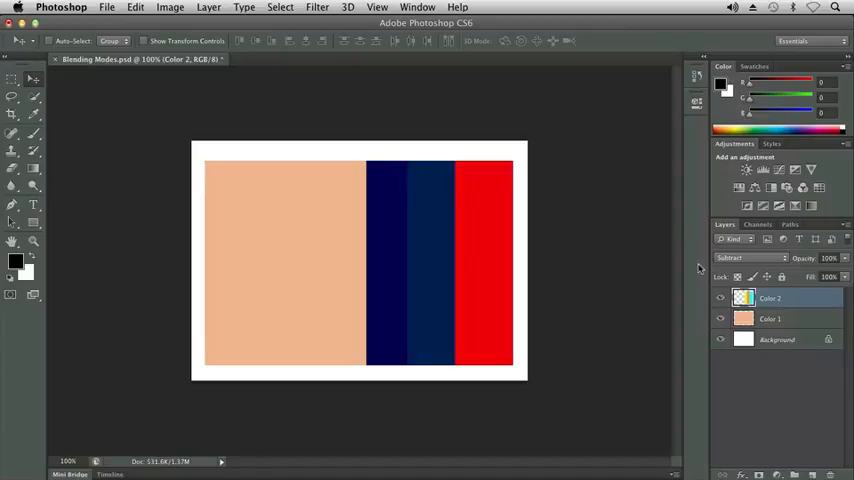
click(750, 258)
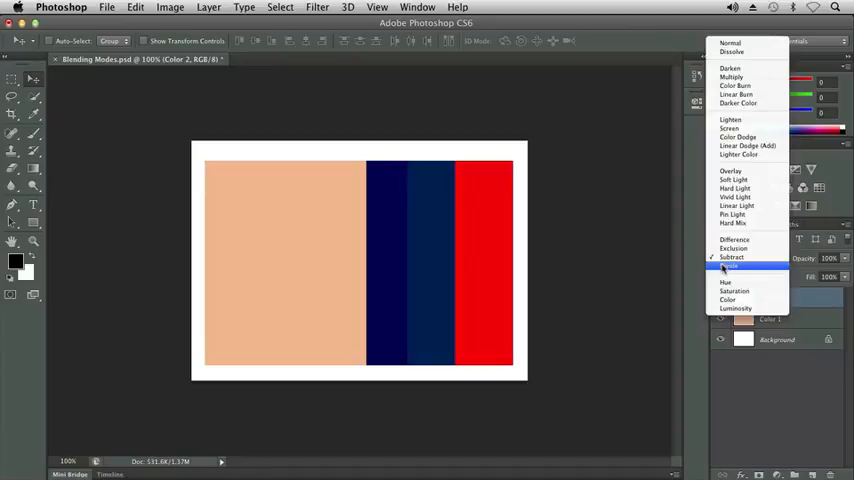
click(728, 266)
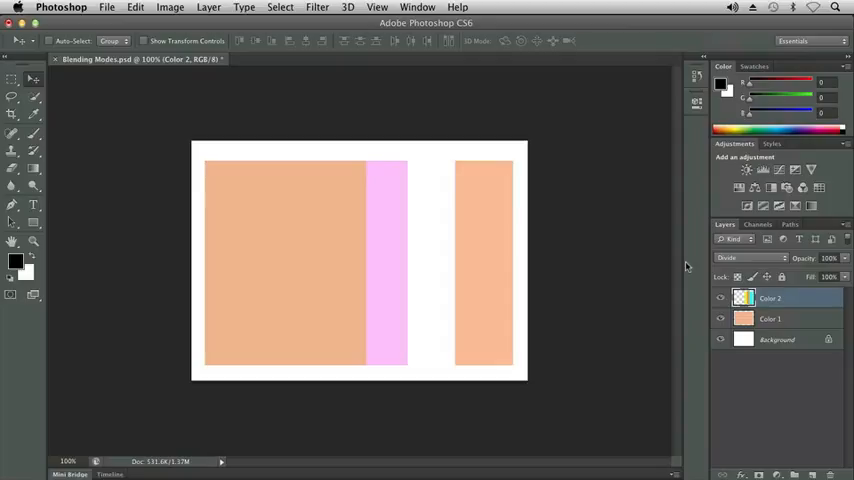
click(748, 258)
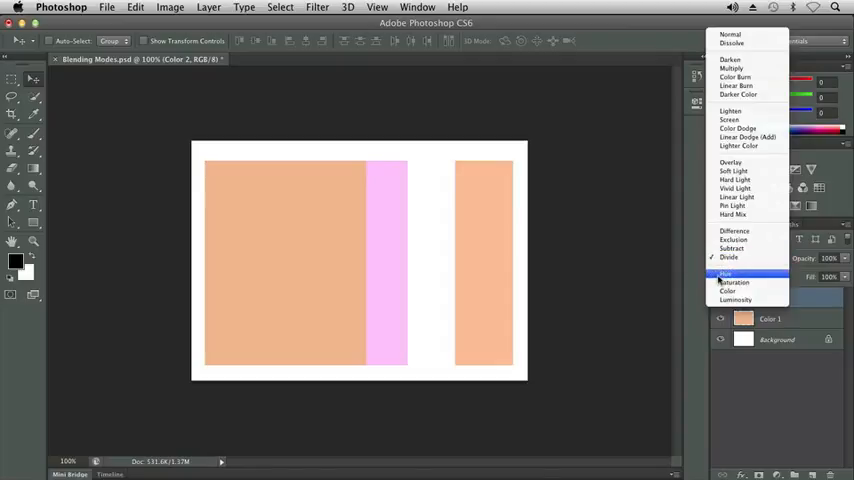
Step: Blend the stripes with Hue, Saturation, Color and Luminosity, then reset Color 2 to Normal
click(724, 272)
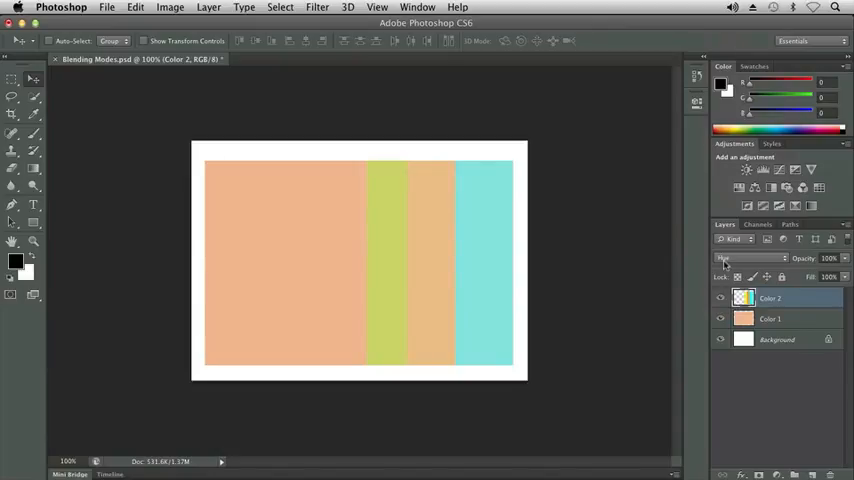
click(750, 258)
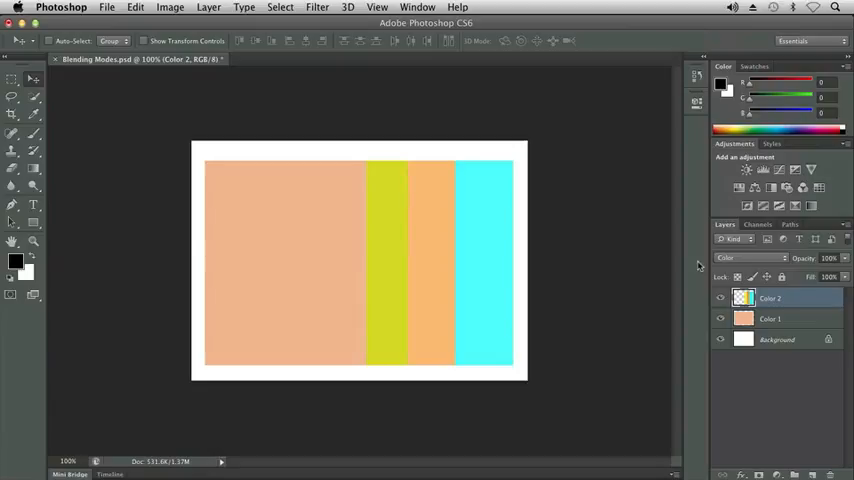
click(748, 258)
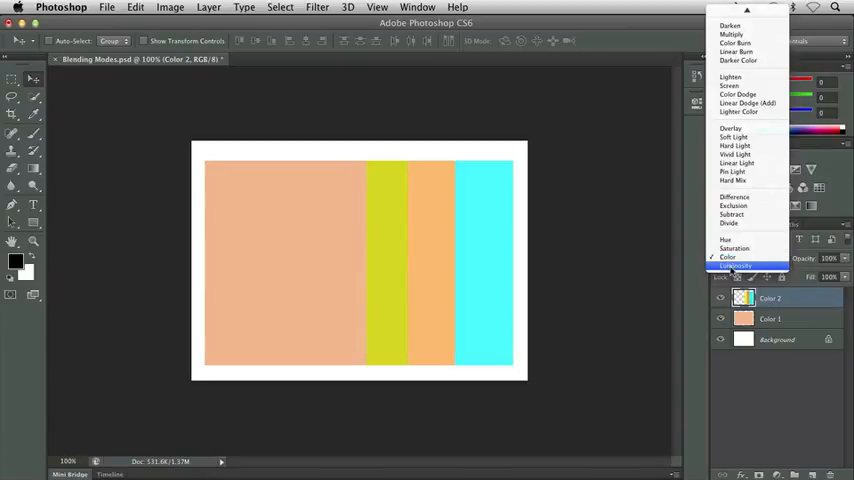
click(736, 264)
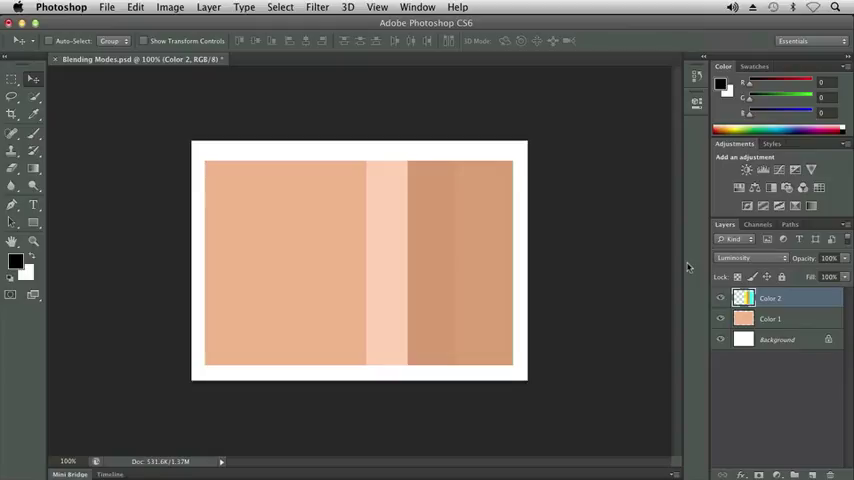
mouse_move(768, 258)
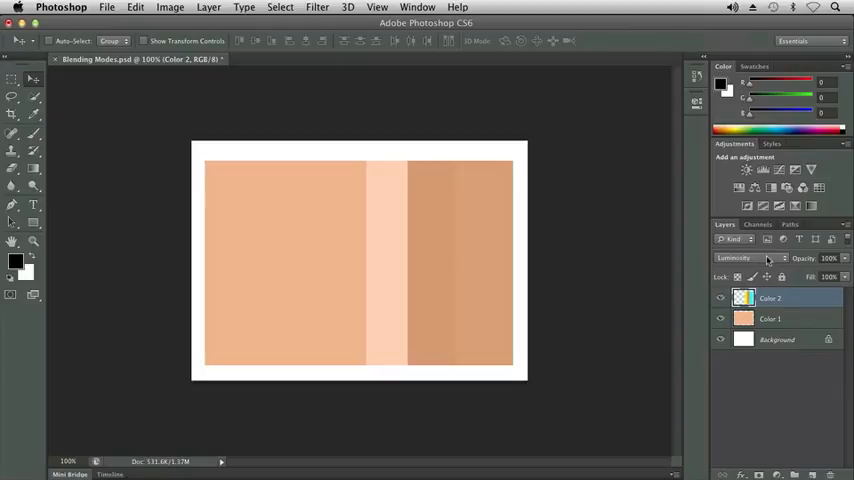
click(744, 258)
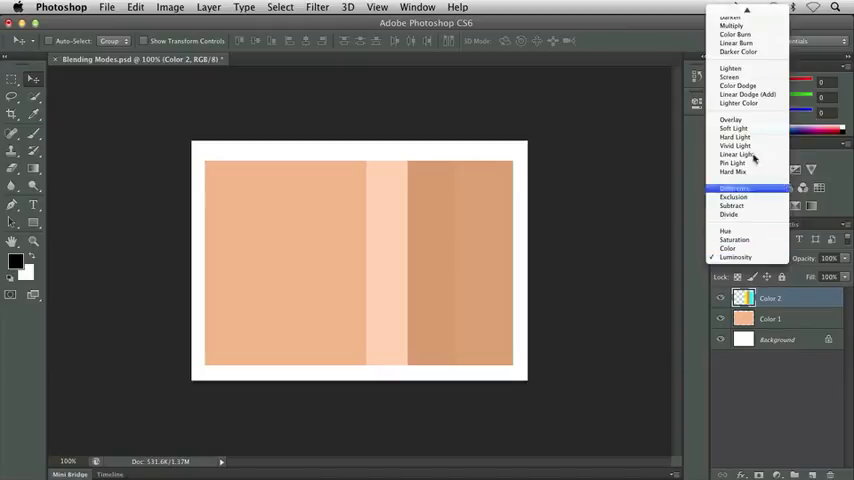
click(750, 256)
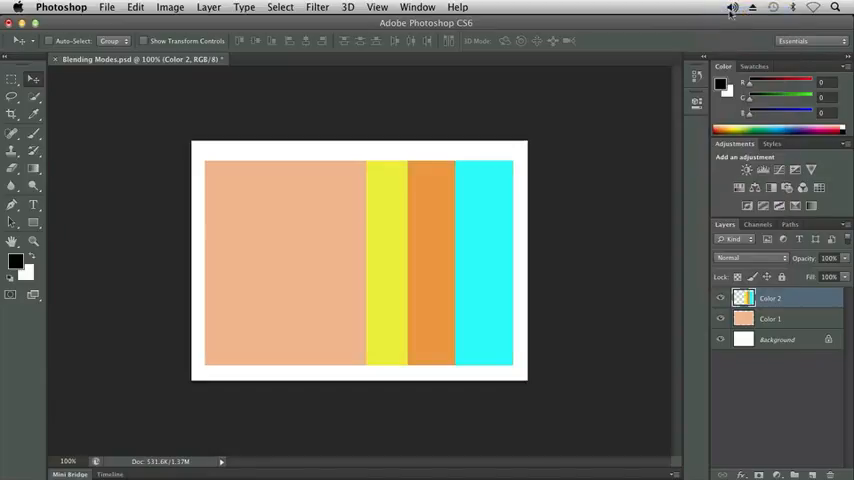
mouse_move(648, 52)
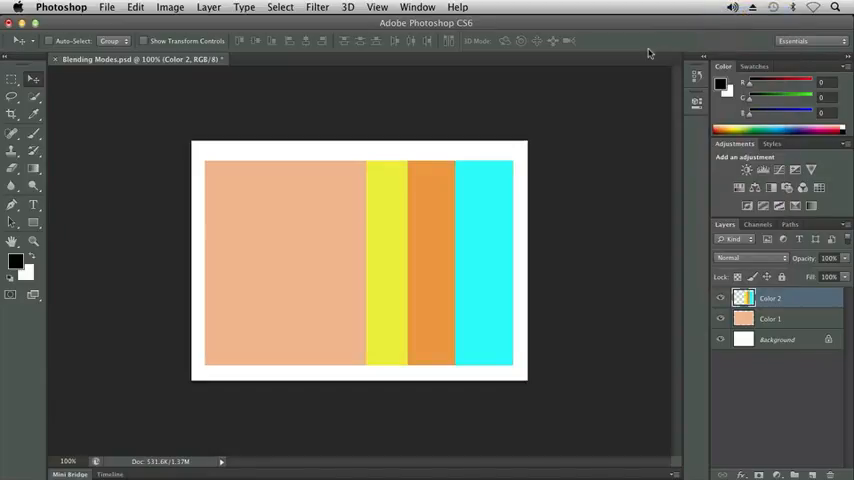